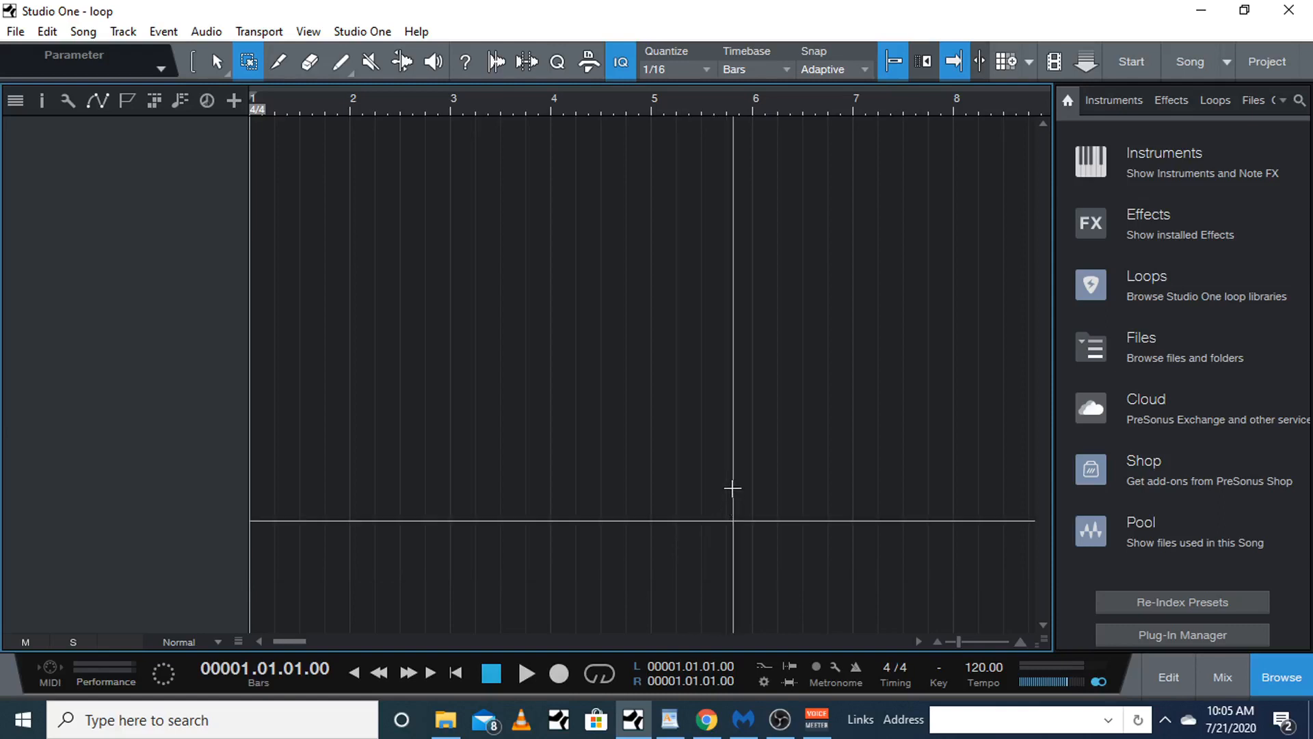
{"action": "mouse_move", "coordinate": [728, 488]}
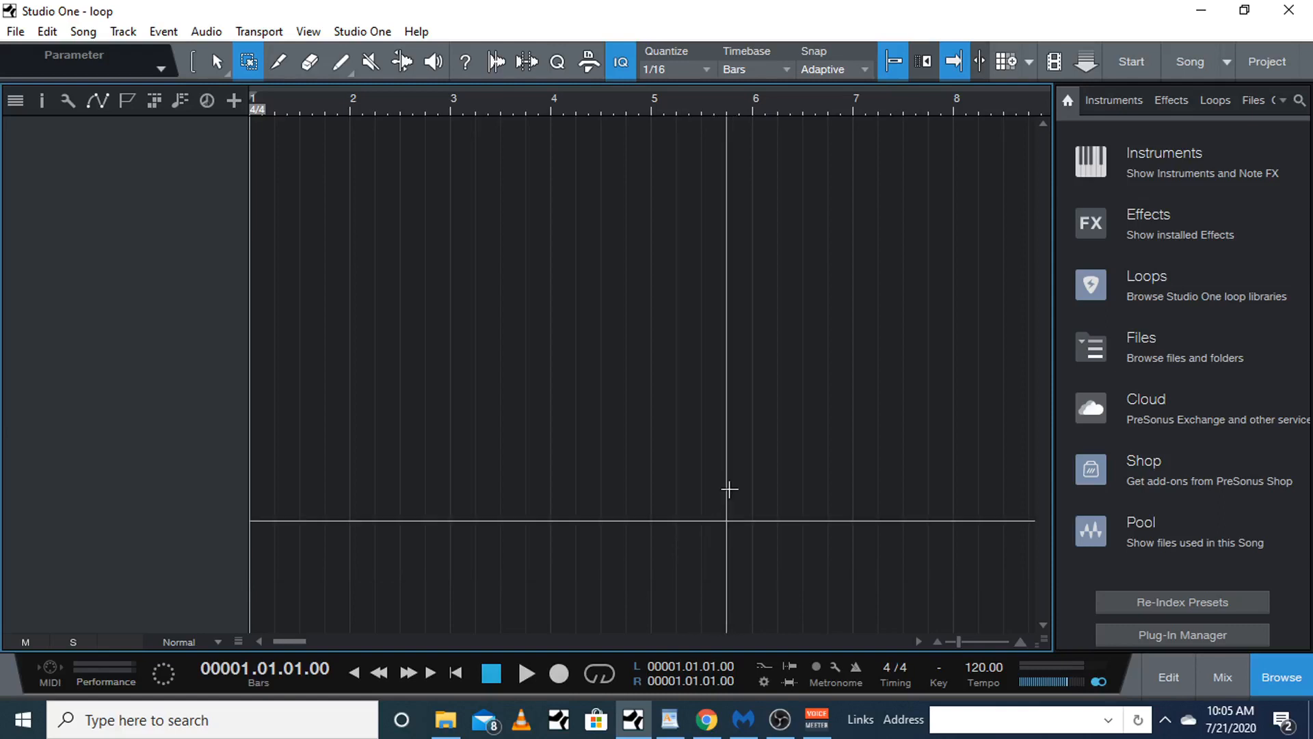
{"action": "mouse_move", "coordinate": [962, 454]}
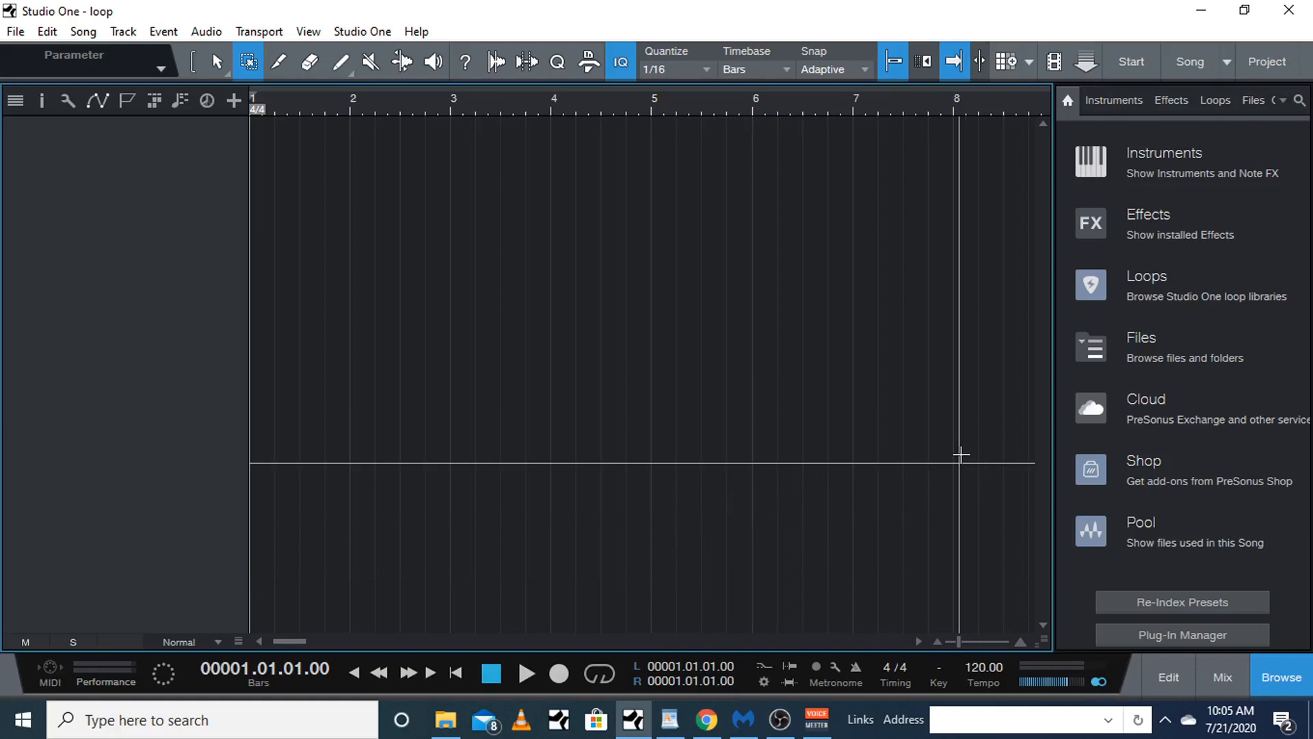
{"action": "mouse_move", "coordinate": [962, 446]}
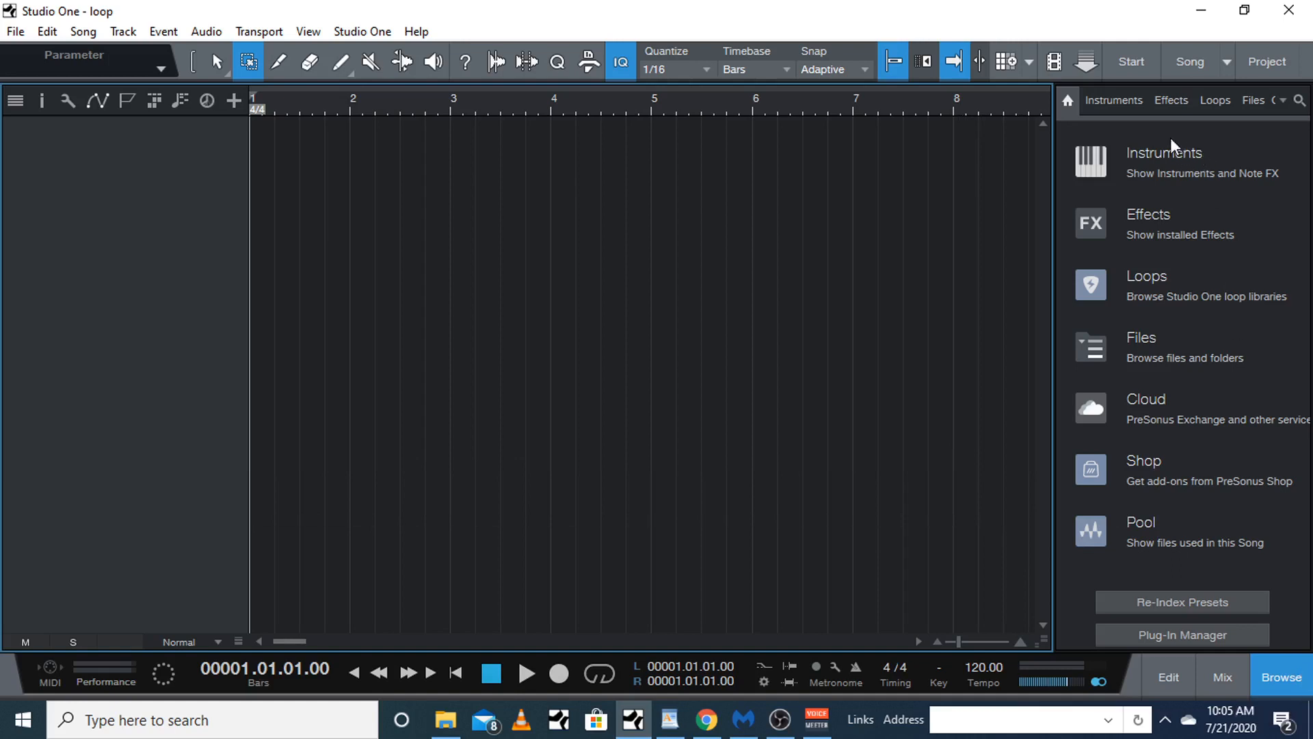
Preview several HipHop drum loops, then stop and keep 'MVP TC 04 140 drum mix R2'
{"action": "left_click", "coordinate": [1213, 100]}
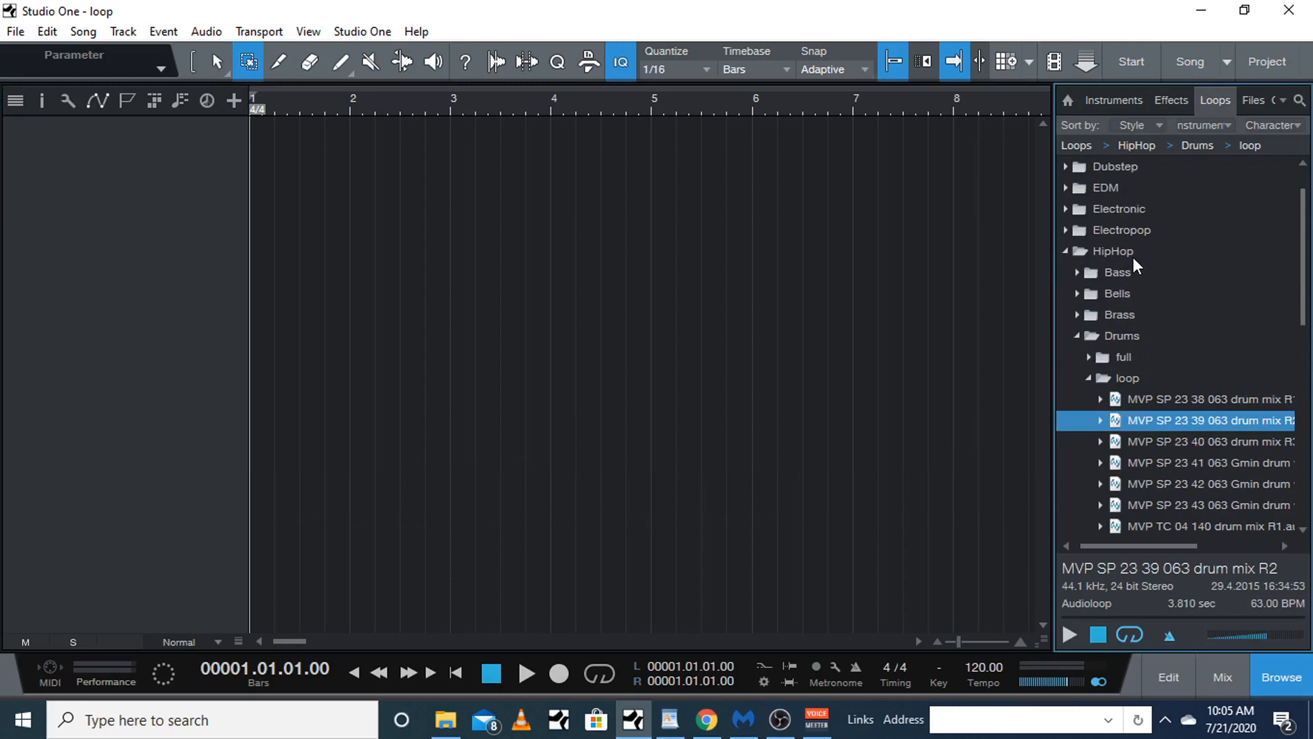
{"action": "mouse_move", "coordinate": [1104, 292]}
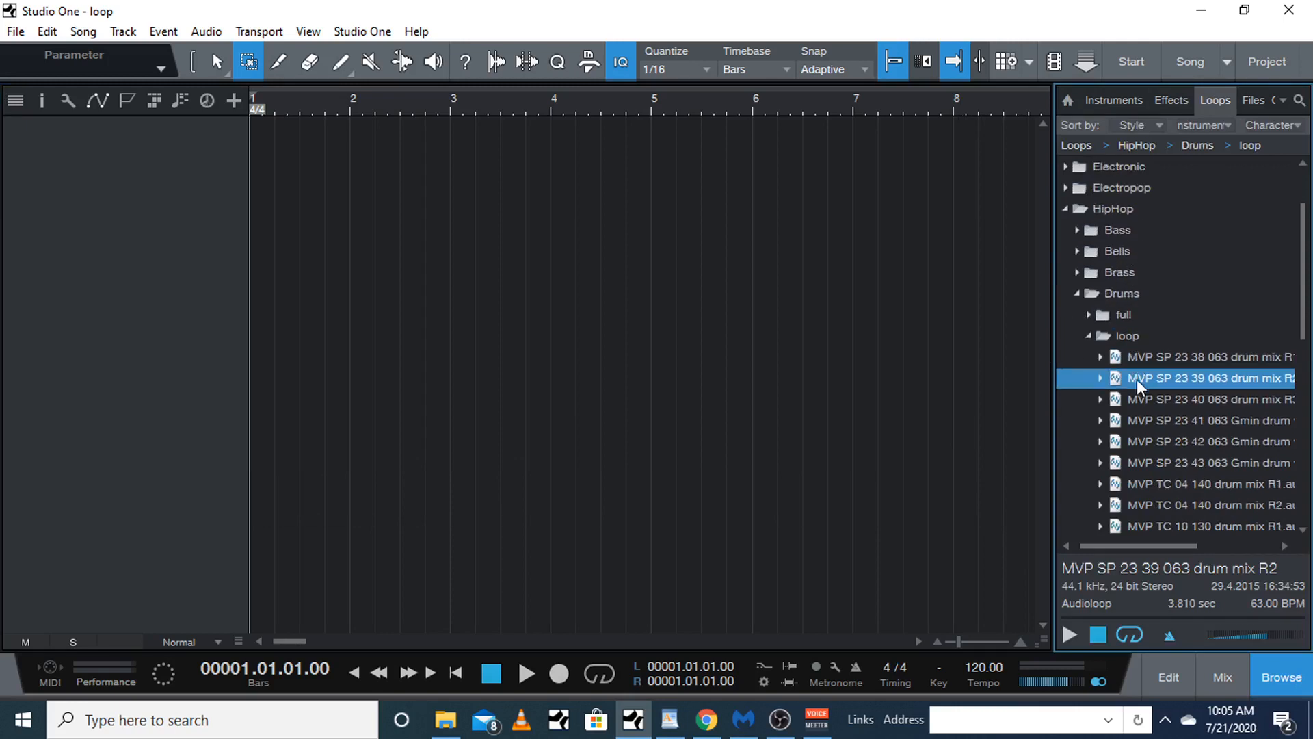
{"action": "left_click", "coordinate": [1209, 357]}
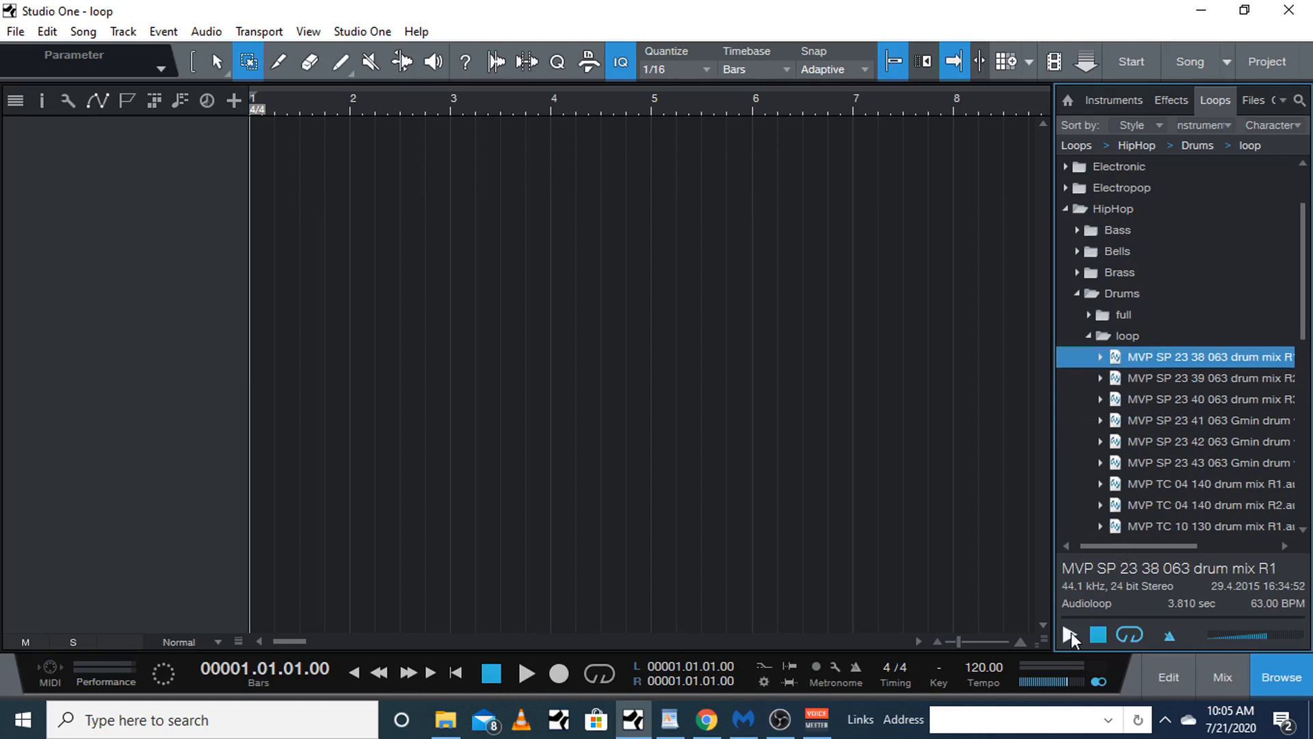
{"action": "left_click", "coordinate": [1070, 634]}
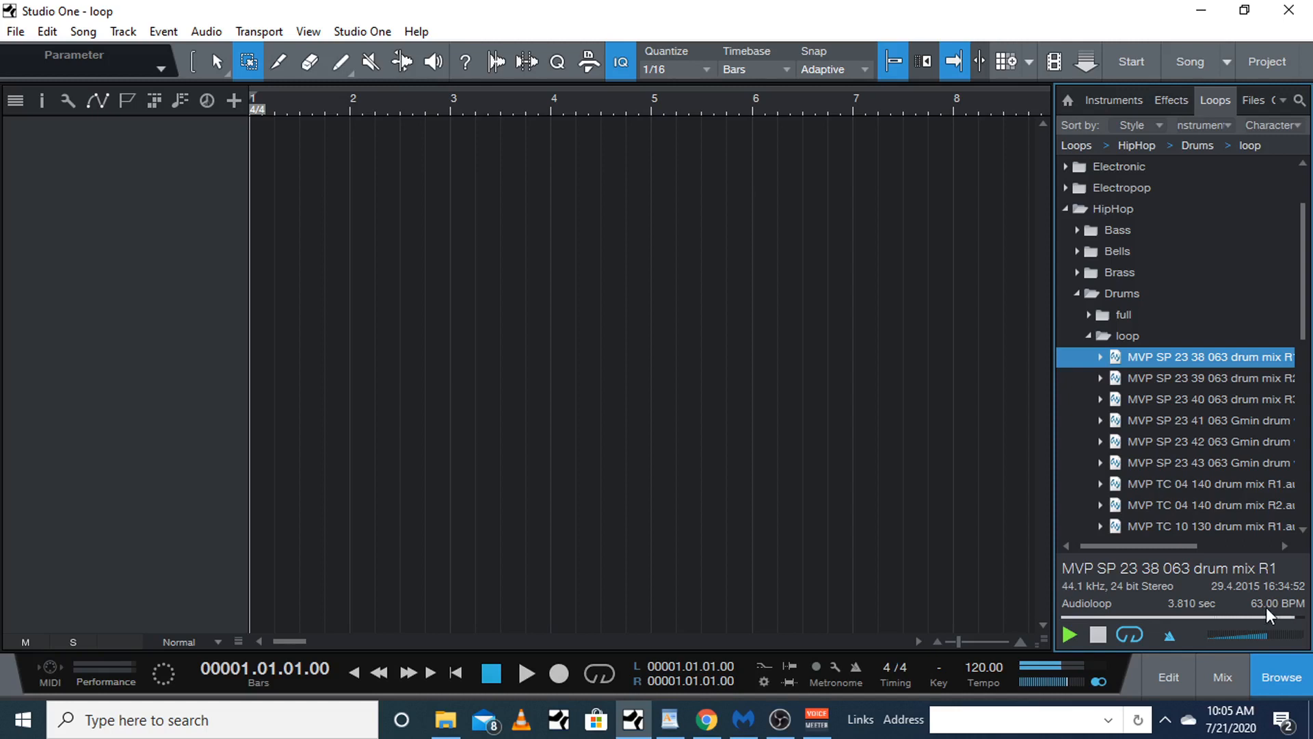
{"action": "left_click", "coordinate": [1206, 441]}
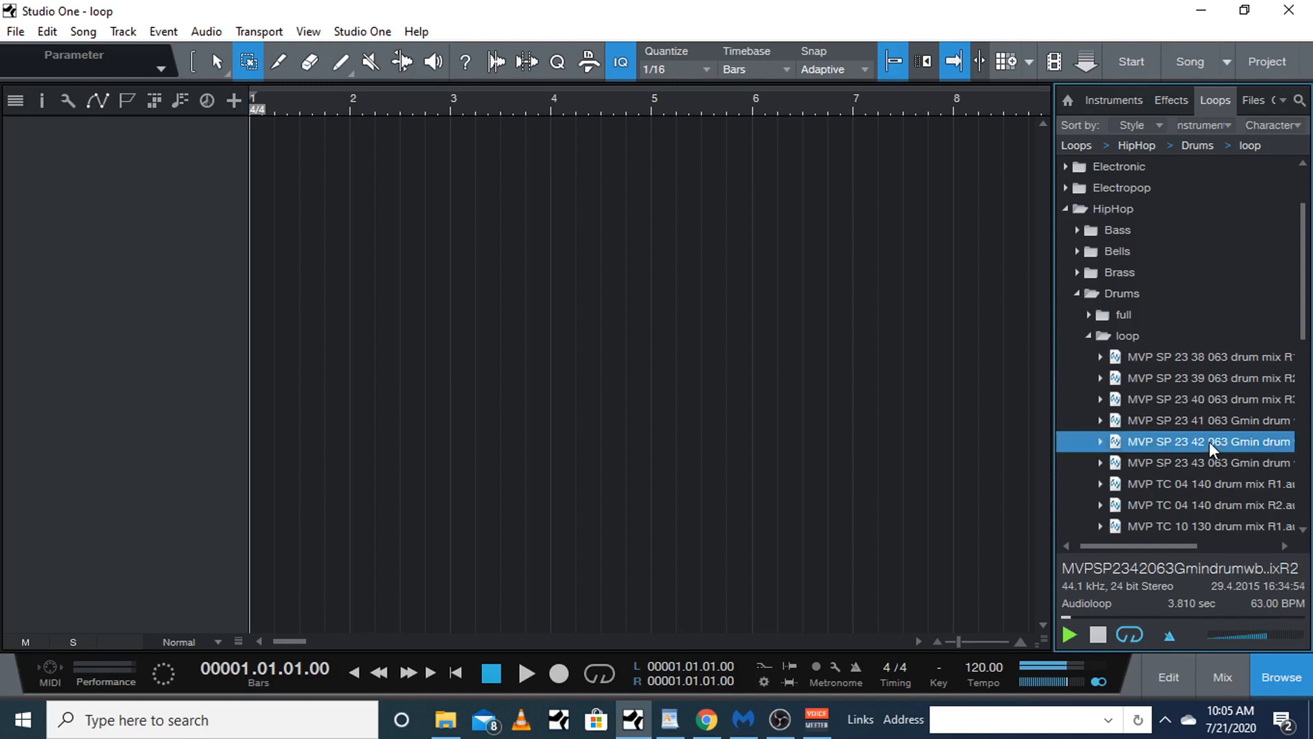
{"action": "left_click", "coordinate": [1206, 505]}
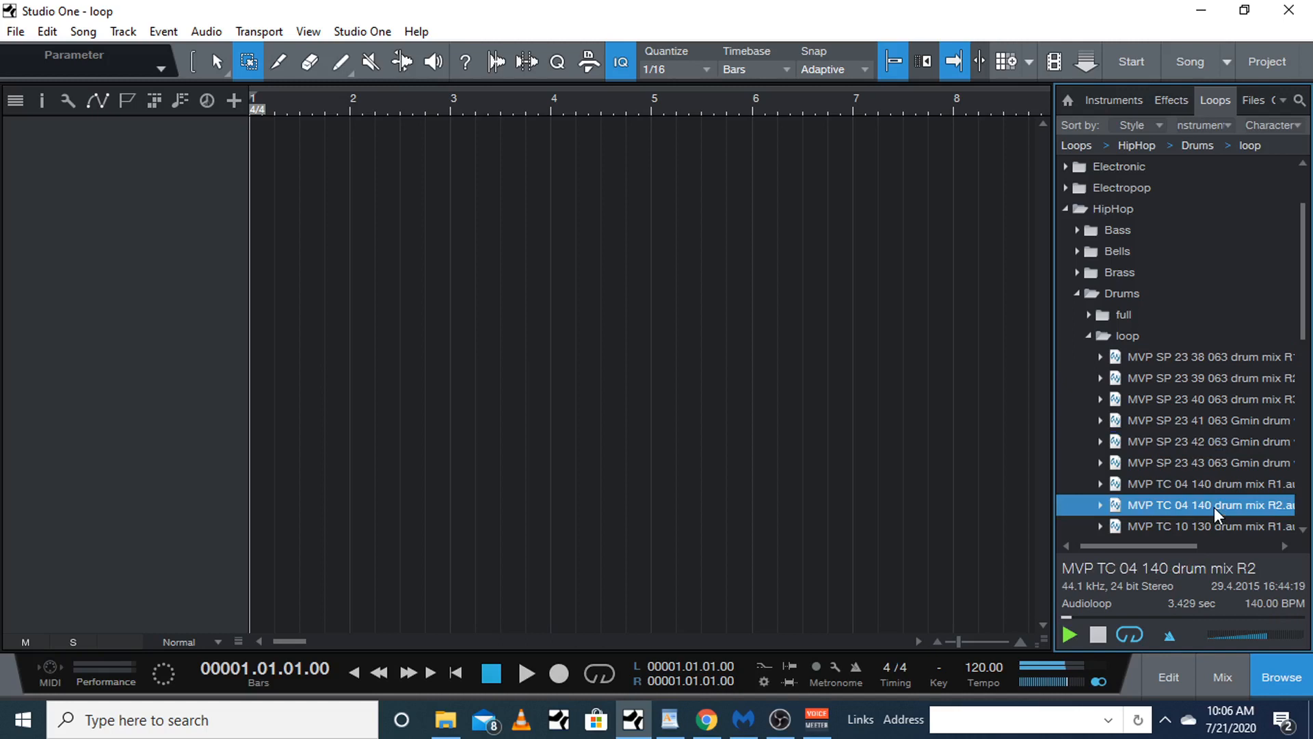
{"action": "mouse_move", "coordinate": [1212, 400]}
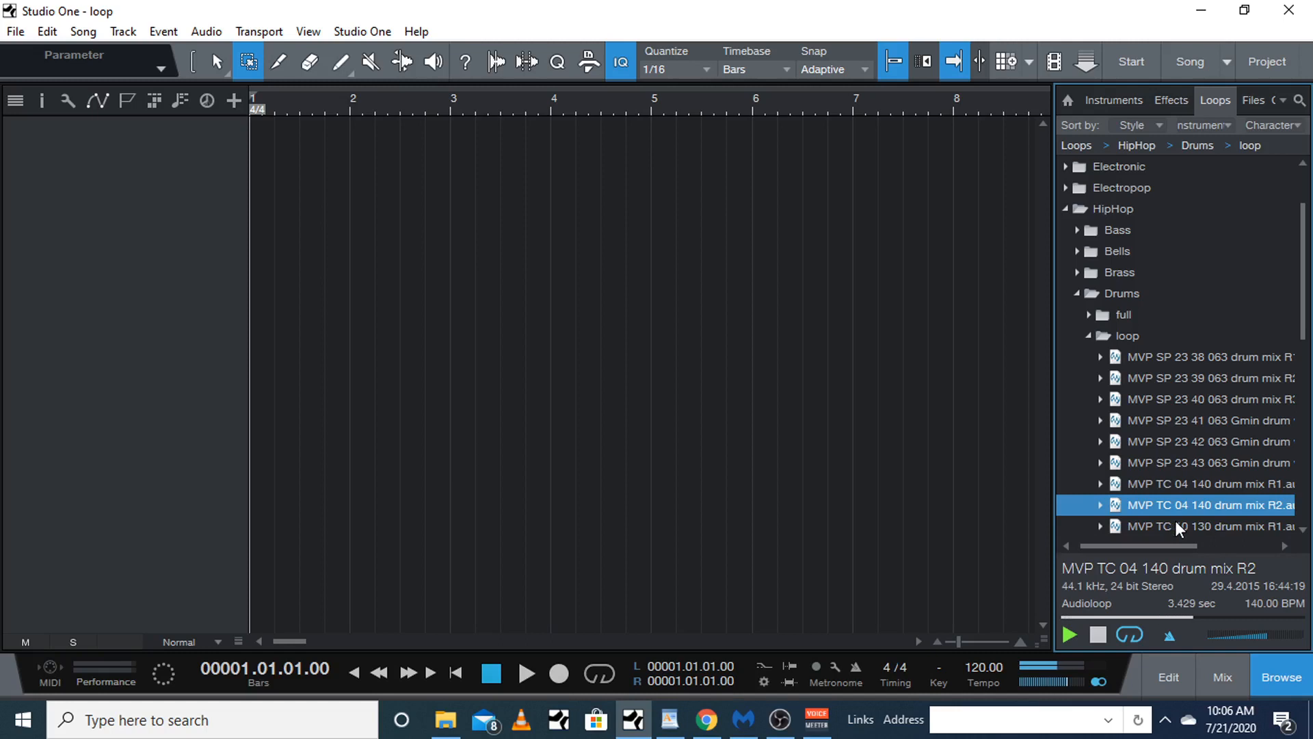
{"action": "left_click", "coordinate": [1098, 634]}
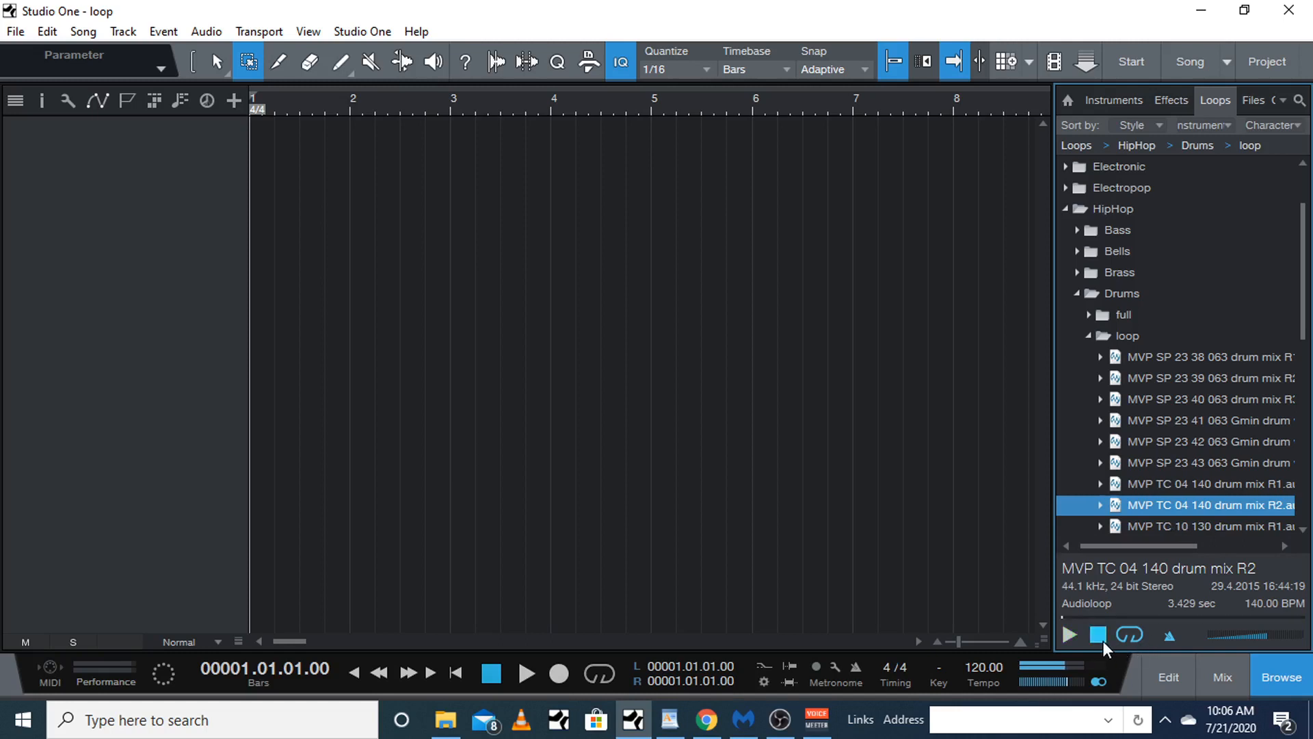
{"action": "left_click", "coordinate": [1068, 635]}
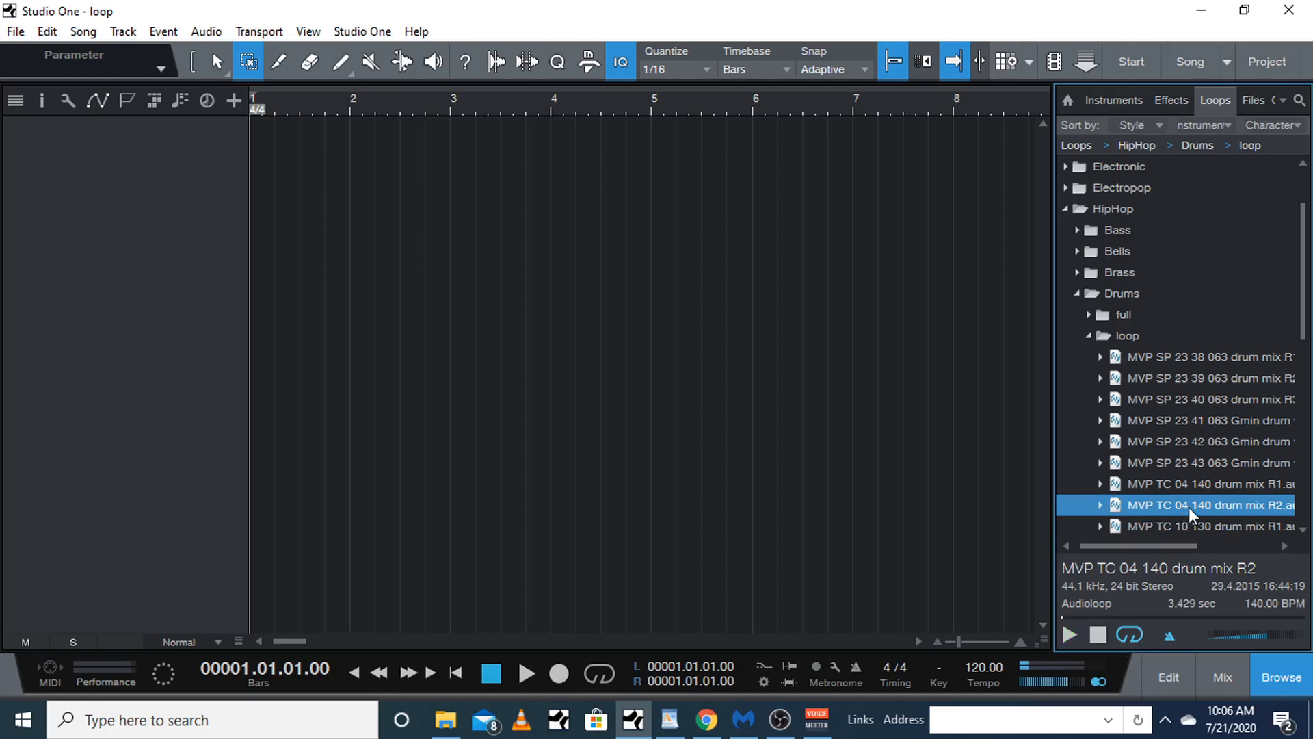
Drag the drum mix R2 loop onto a new audio track at bar 1, then select the Arrow tool
{"action": "left_click_drag", "start_coordinate": [1206, 504], "coordinate": [318, 142]}
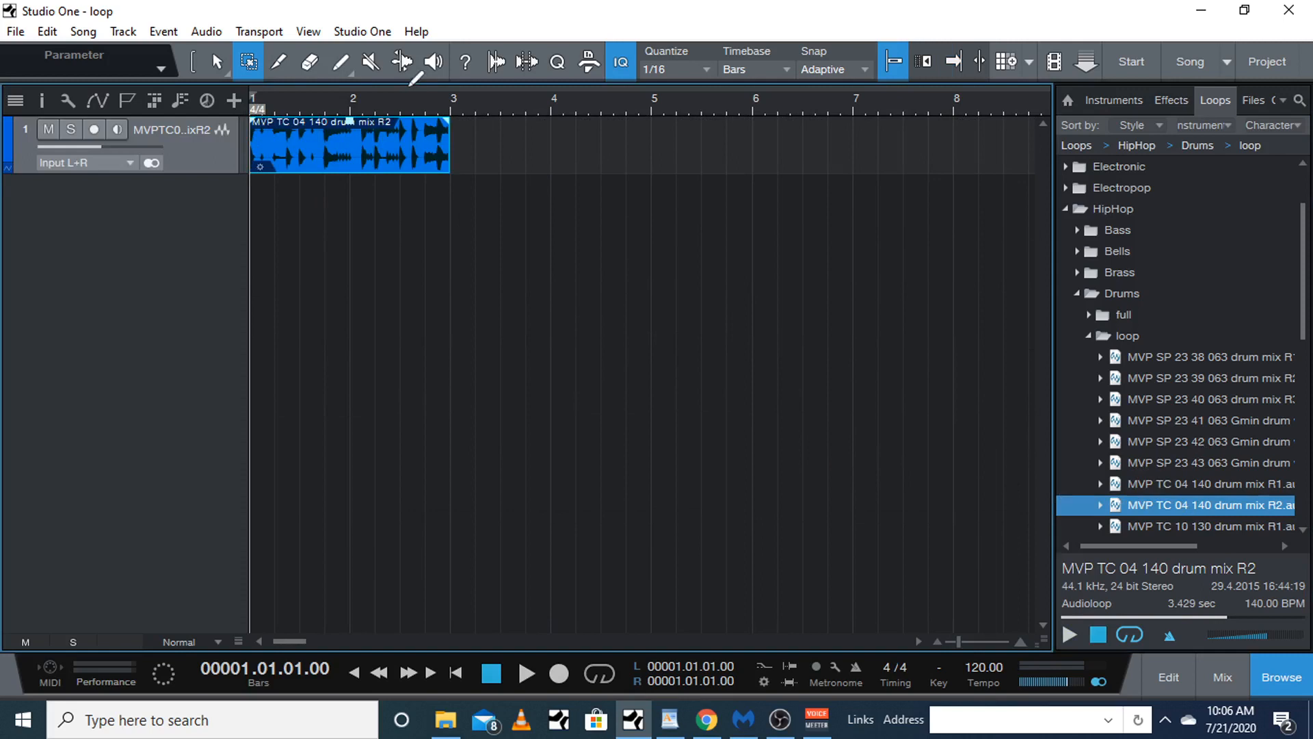
{"action": "left_click", "coordinate": [216, 61]}
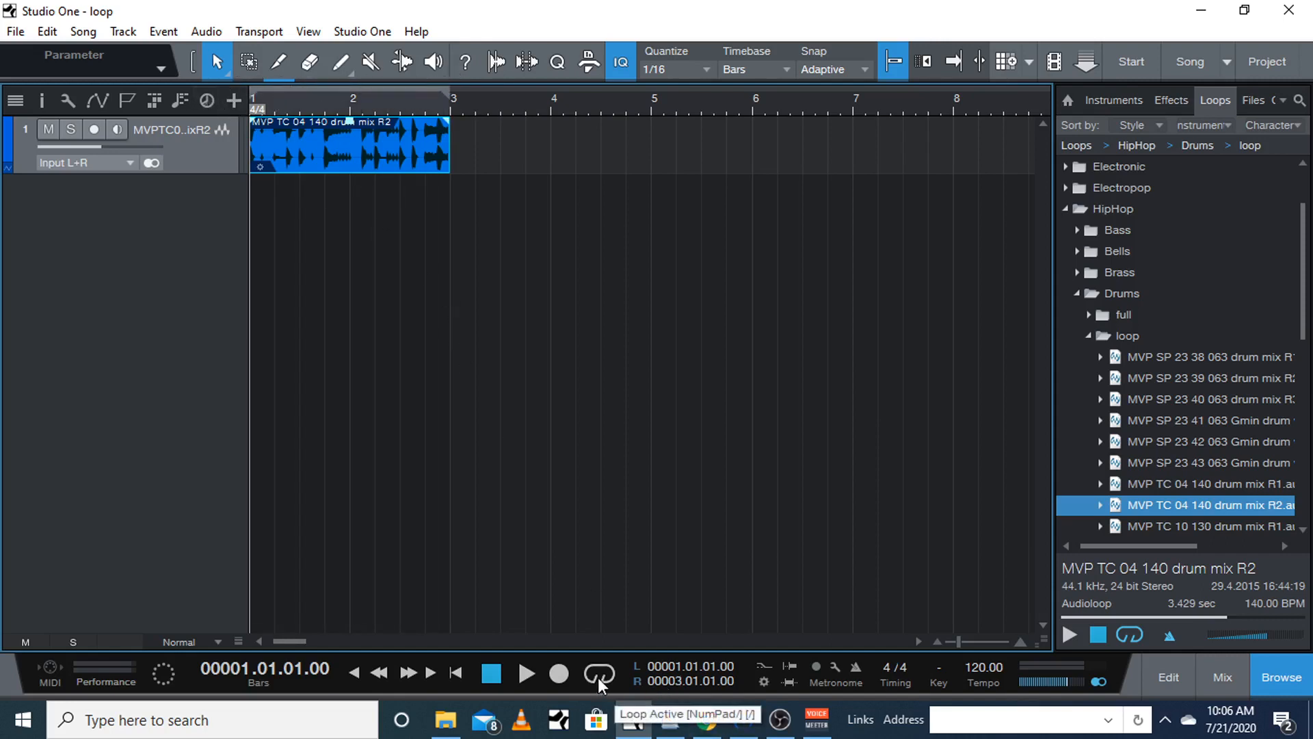
Turn on Loop Active so playback repeats over the two-bar drum clip
{"action": "left_click", "coordinate": [597, 675]}
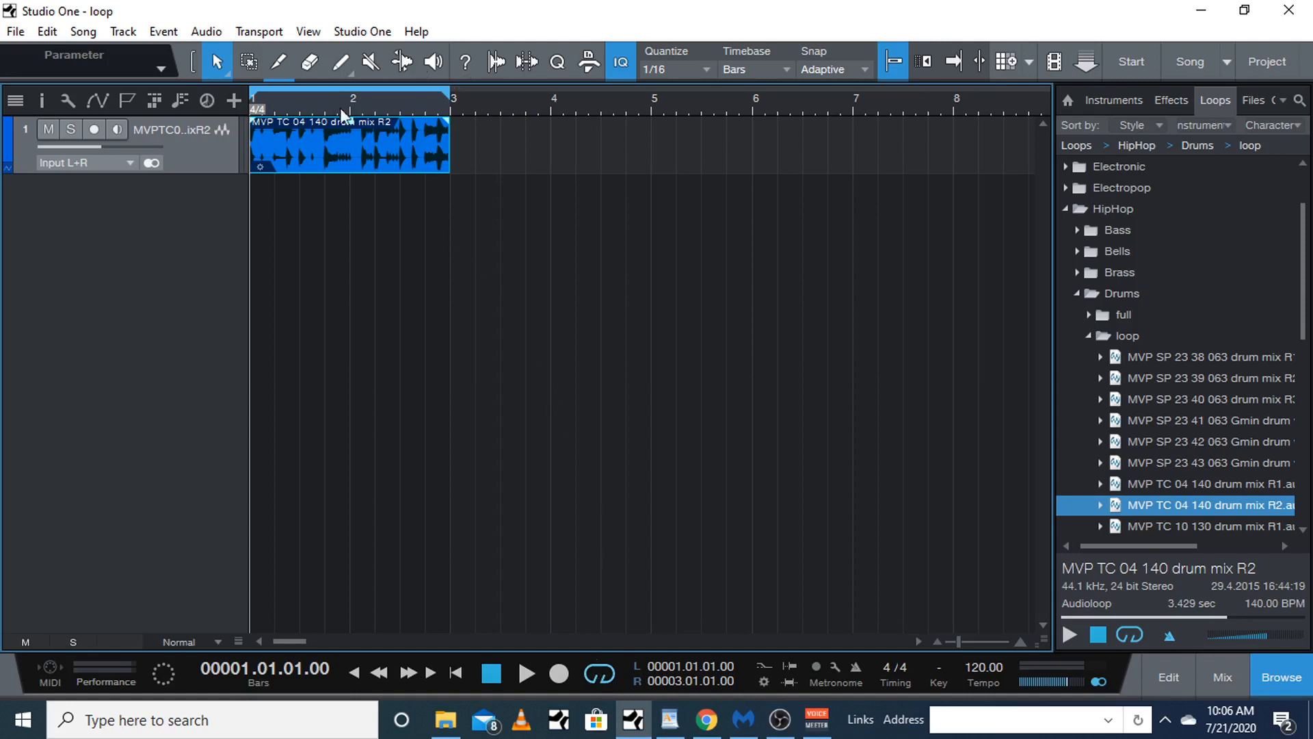
{"action": "mouse_move", "coordinate": [849, 625]}
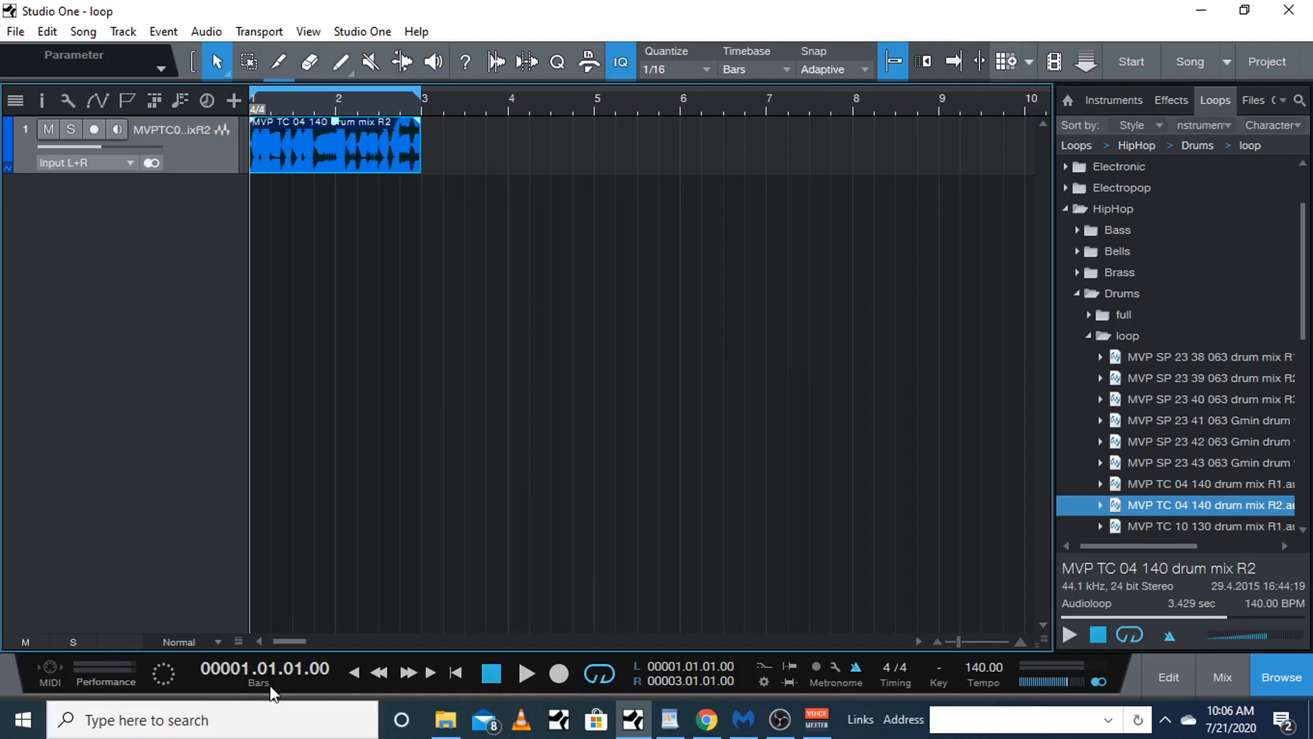
{"action": "left_click", "coordinate": [526, 672]}
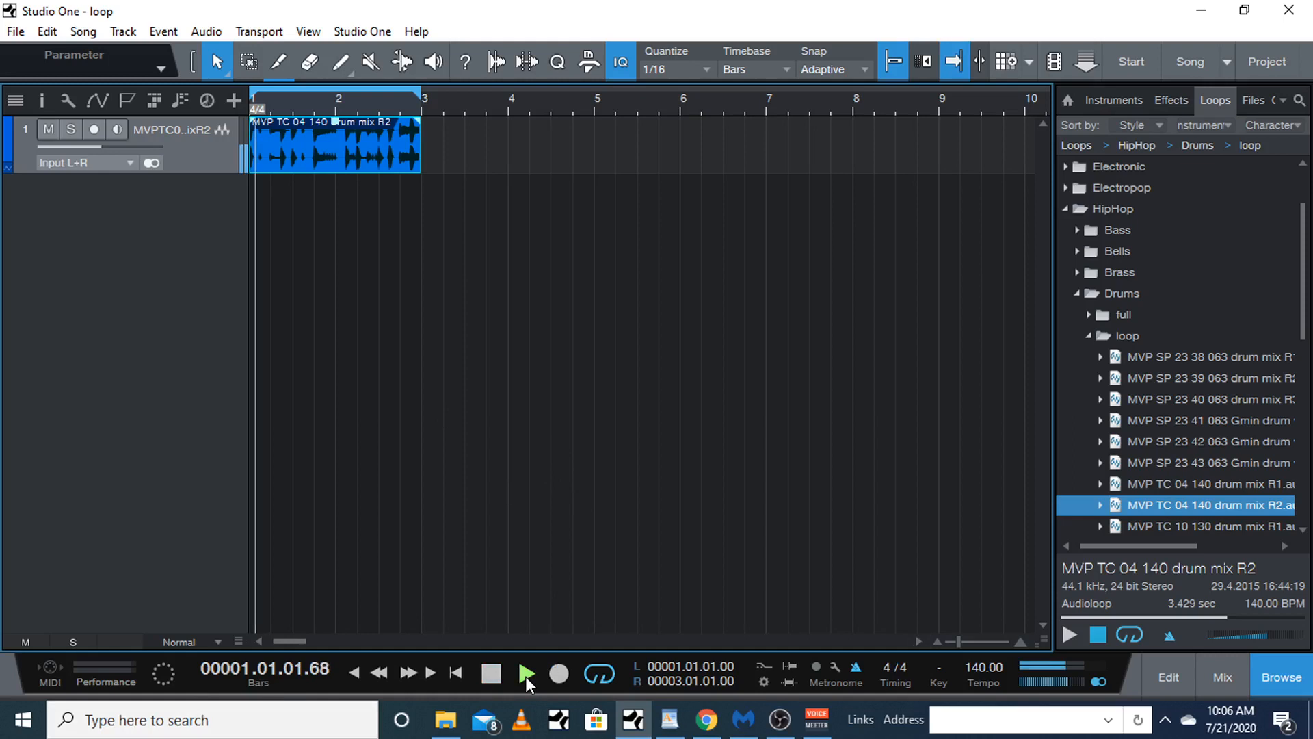
{"action": "left_click", "coordinate": [527, 673]}
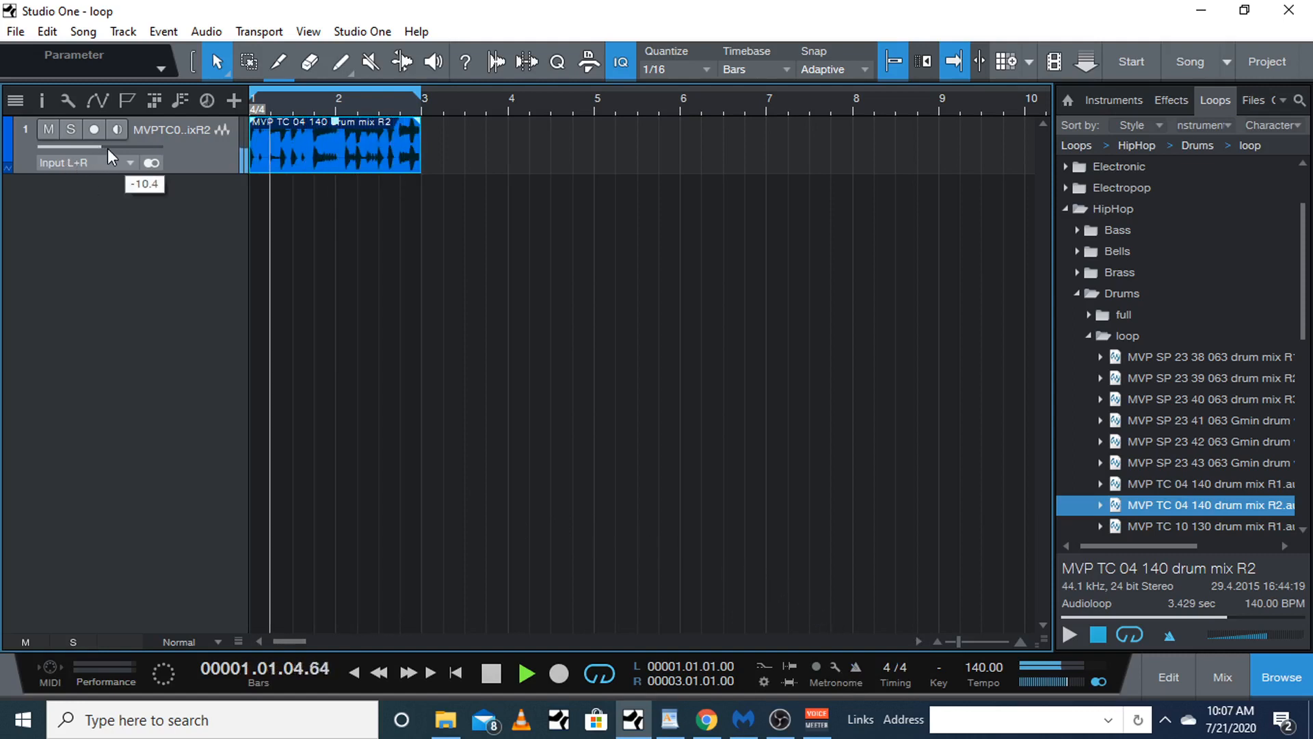
{"action": "left_click", "coordinate": [490, 672]}
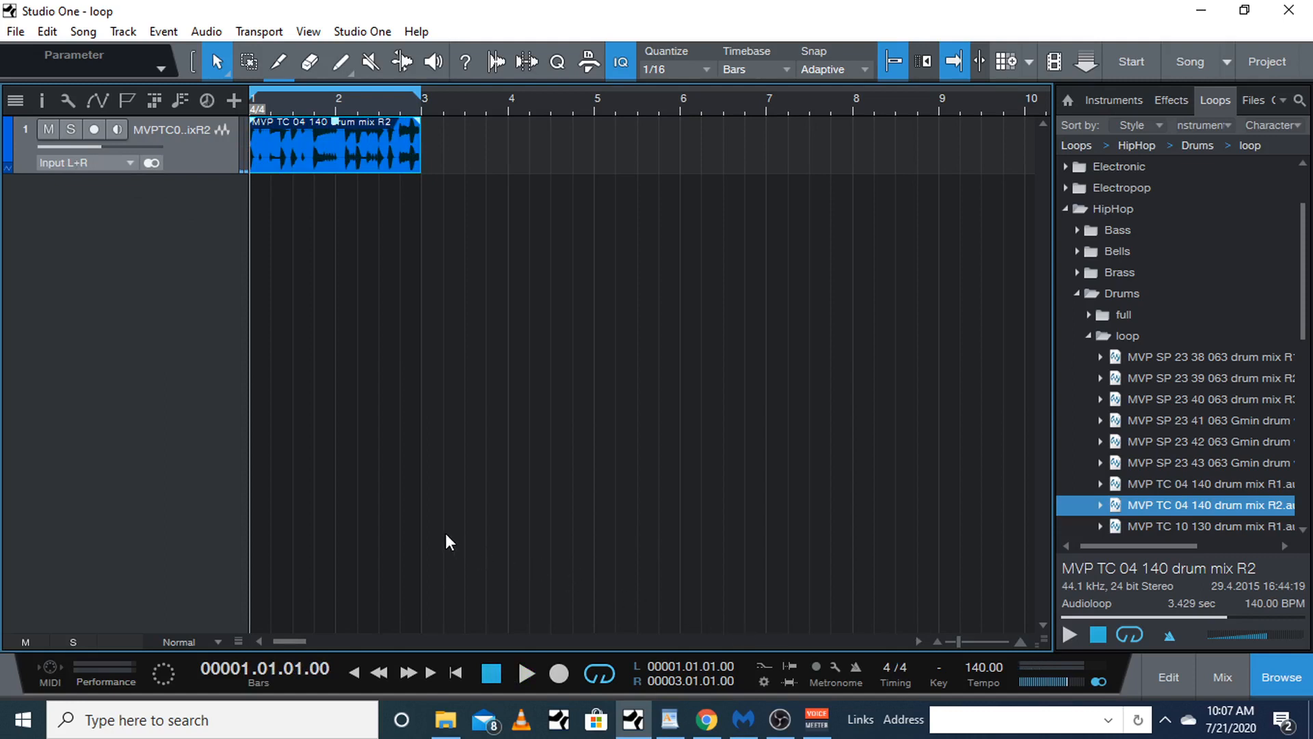
{"action": "mouse_move", "coordinate": [451, 539]}
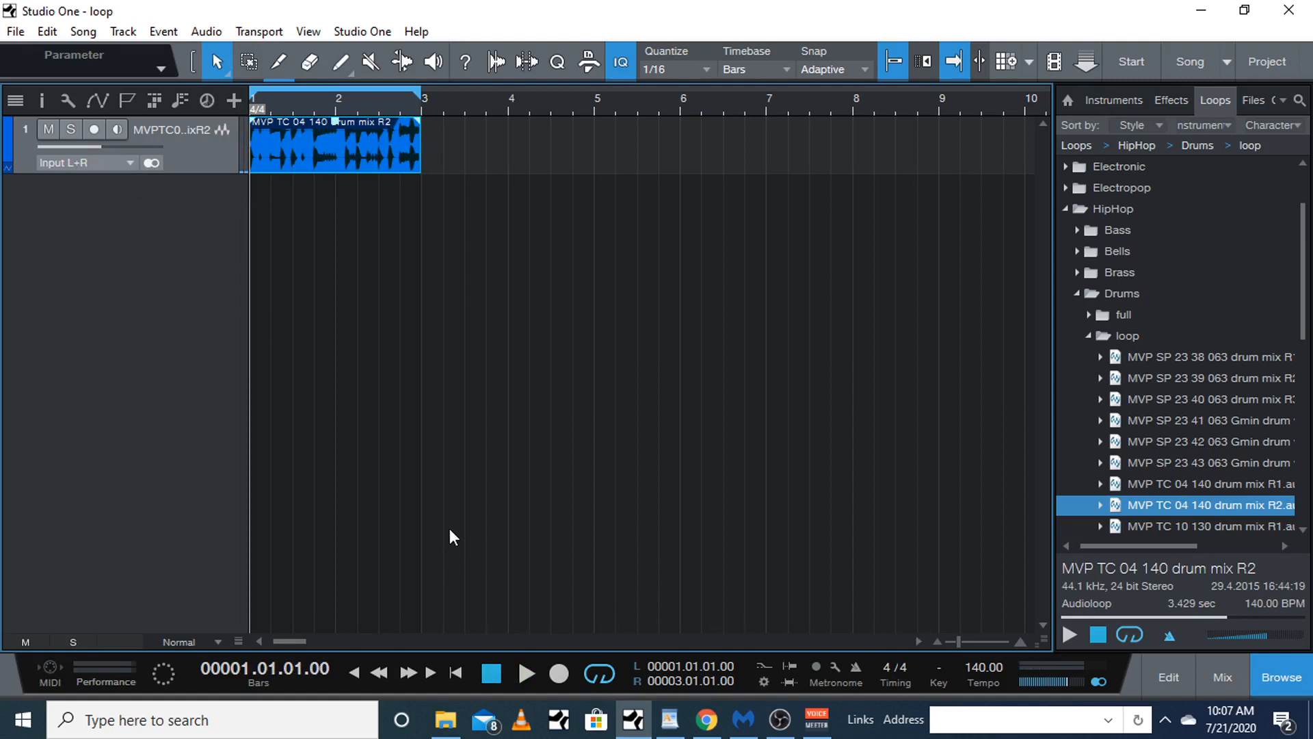
Switch the Browser to Instruments and scroll down the list of installed synths
{"action": "left_click", "coordinate": [1112, 101]}
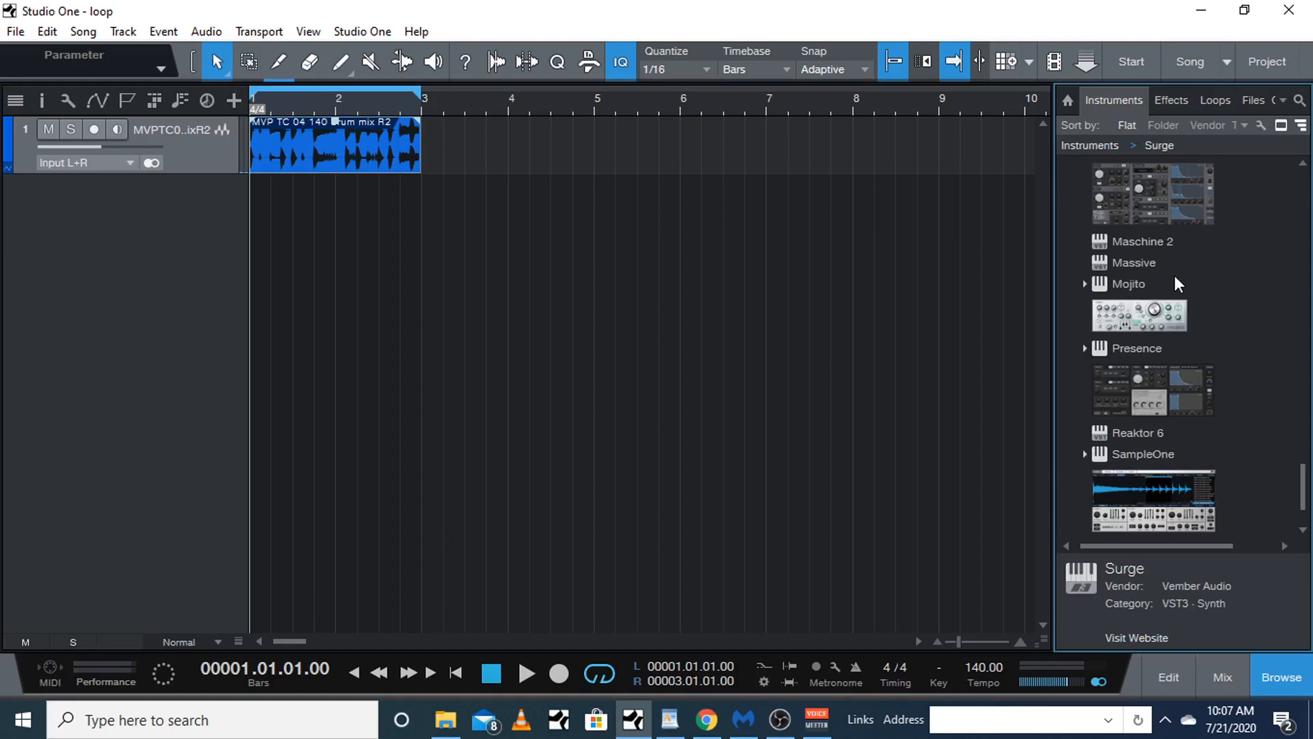
{"action": "scroll", "scroll_direction": "down", "scroll_amount": 3}
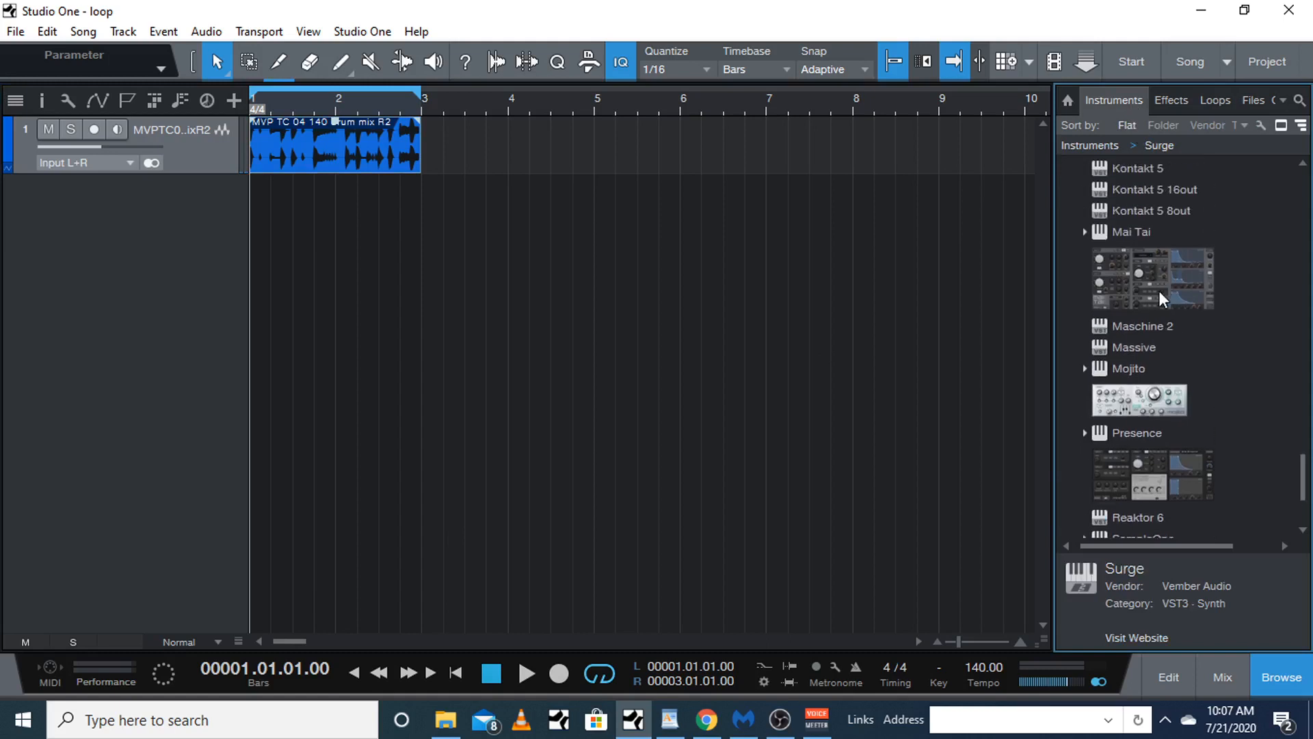
{"action": "scroll", "scroll_direction": "down", "scroll_amount": 3}
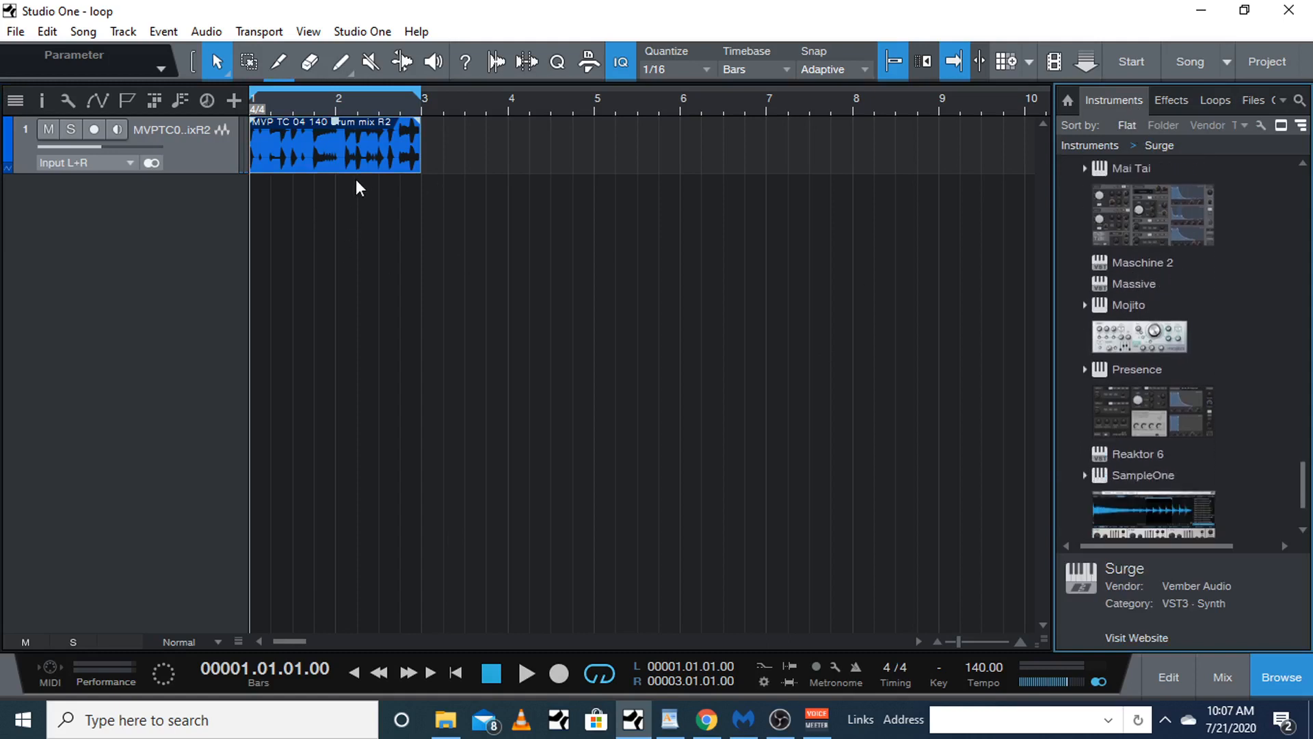